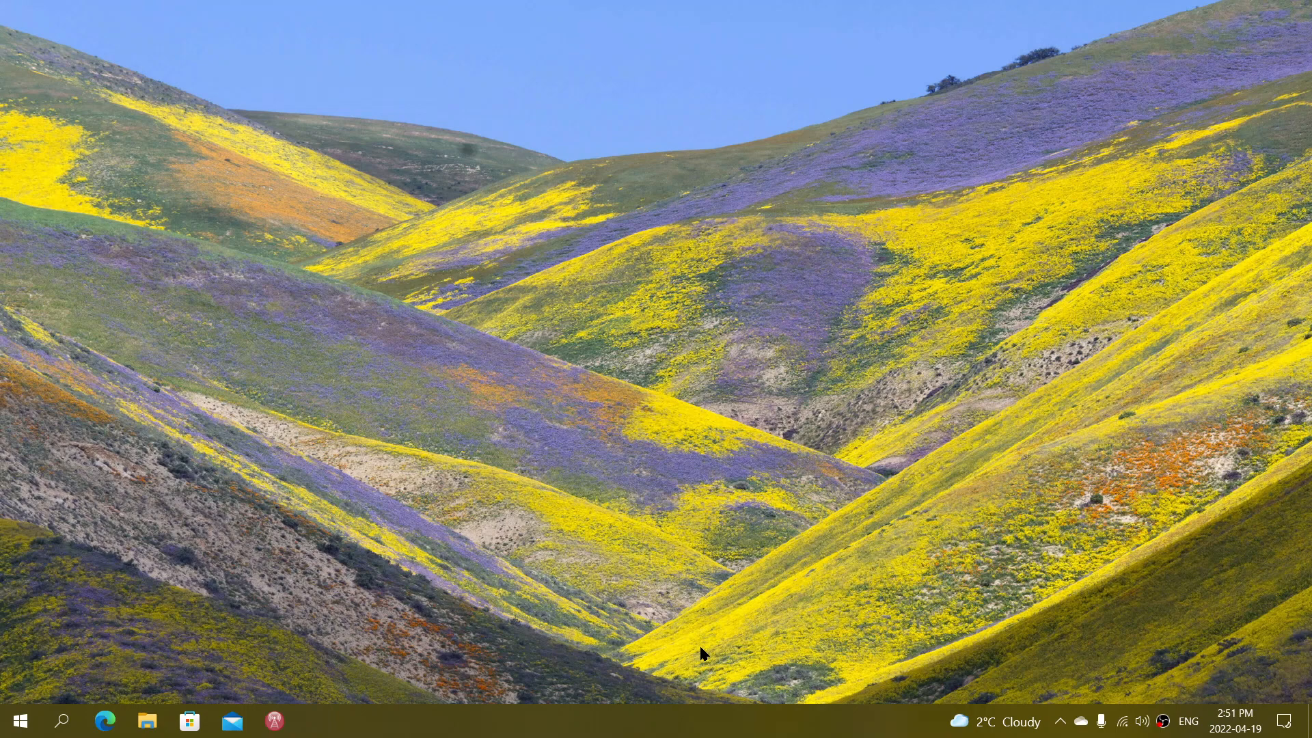
{"action": "mouse_move", "coordinate": [657, 467]}
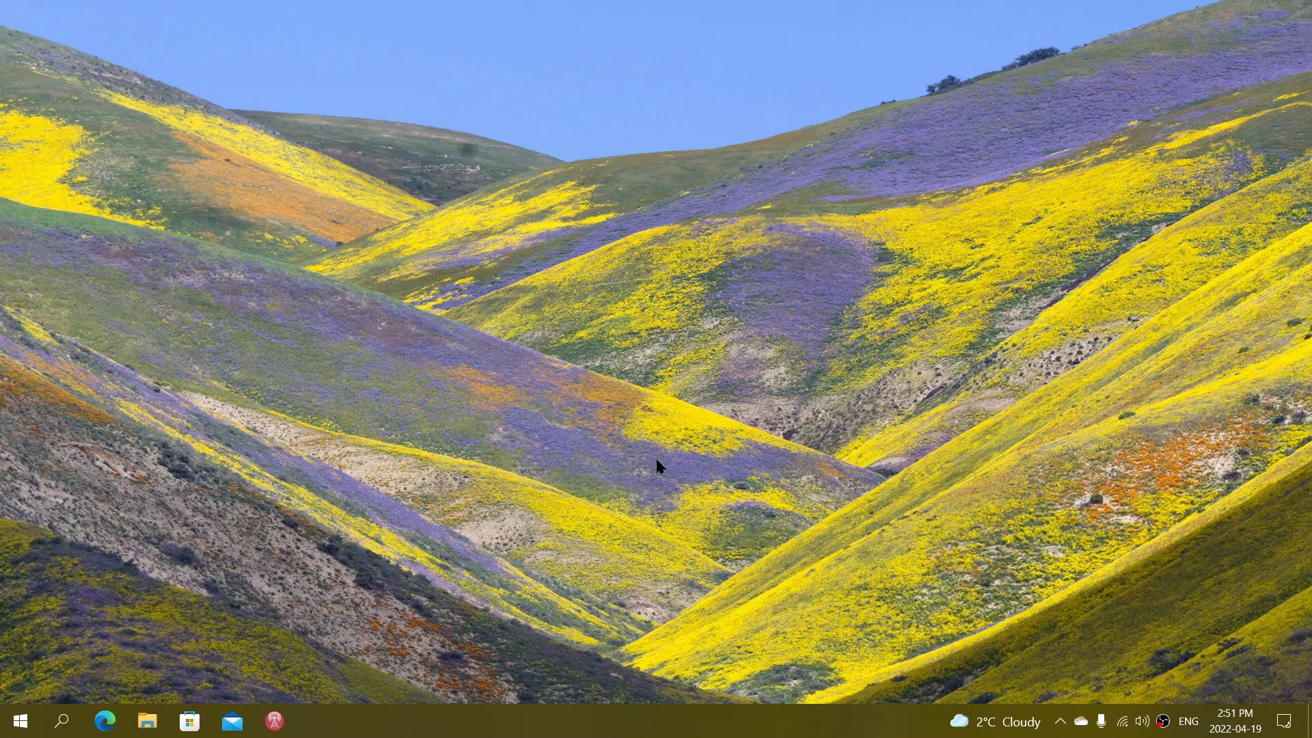
{"action": "mouse_move", "coordinate": [621, 498]}
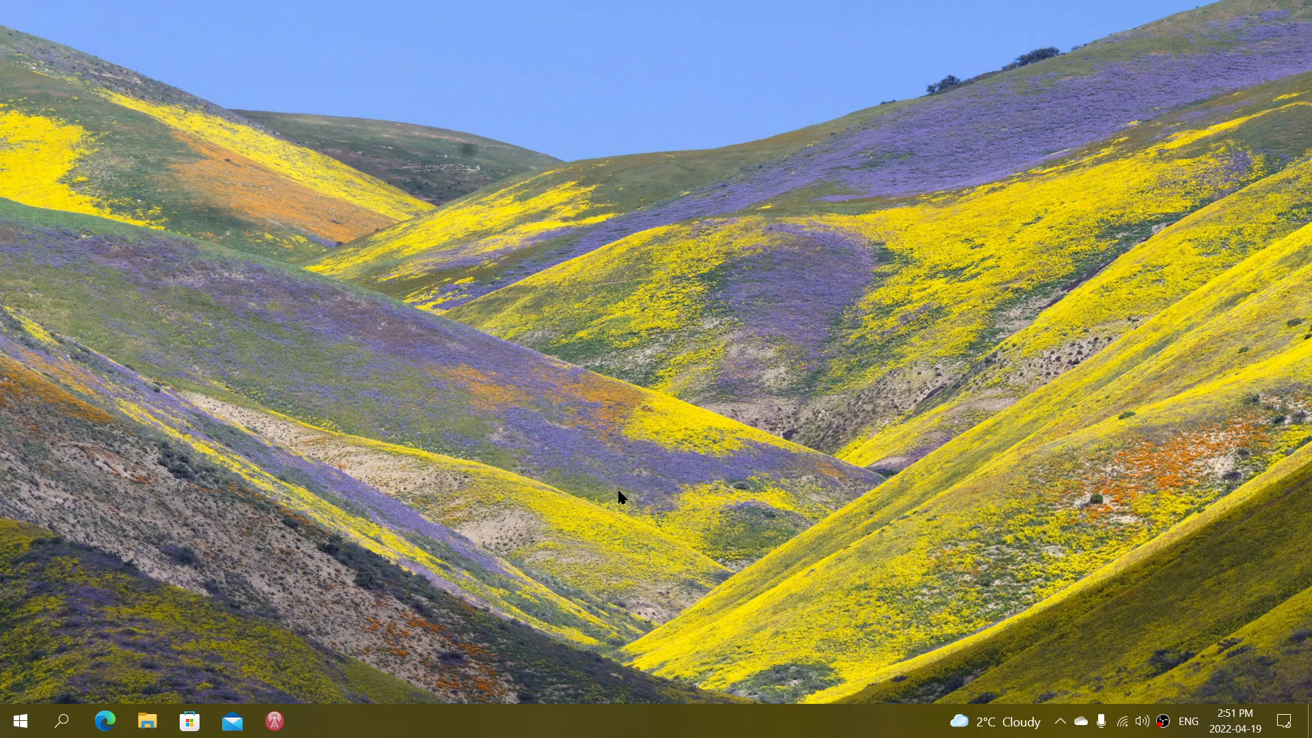
{"action": "mouse_move", "coordinate": [359, 509]}
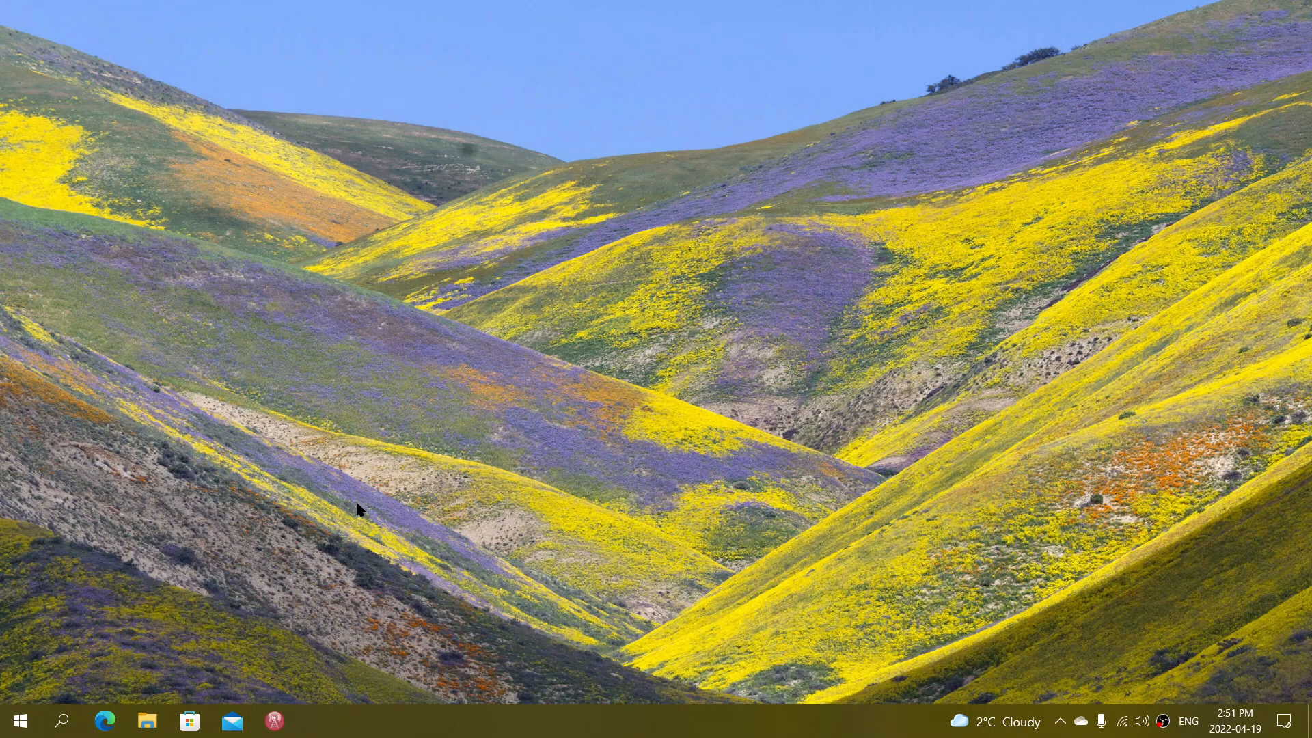
{"action": "mouse_move", "coordinate": [372, 566]}
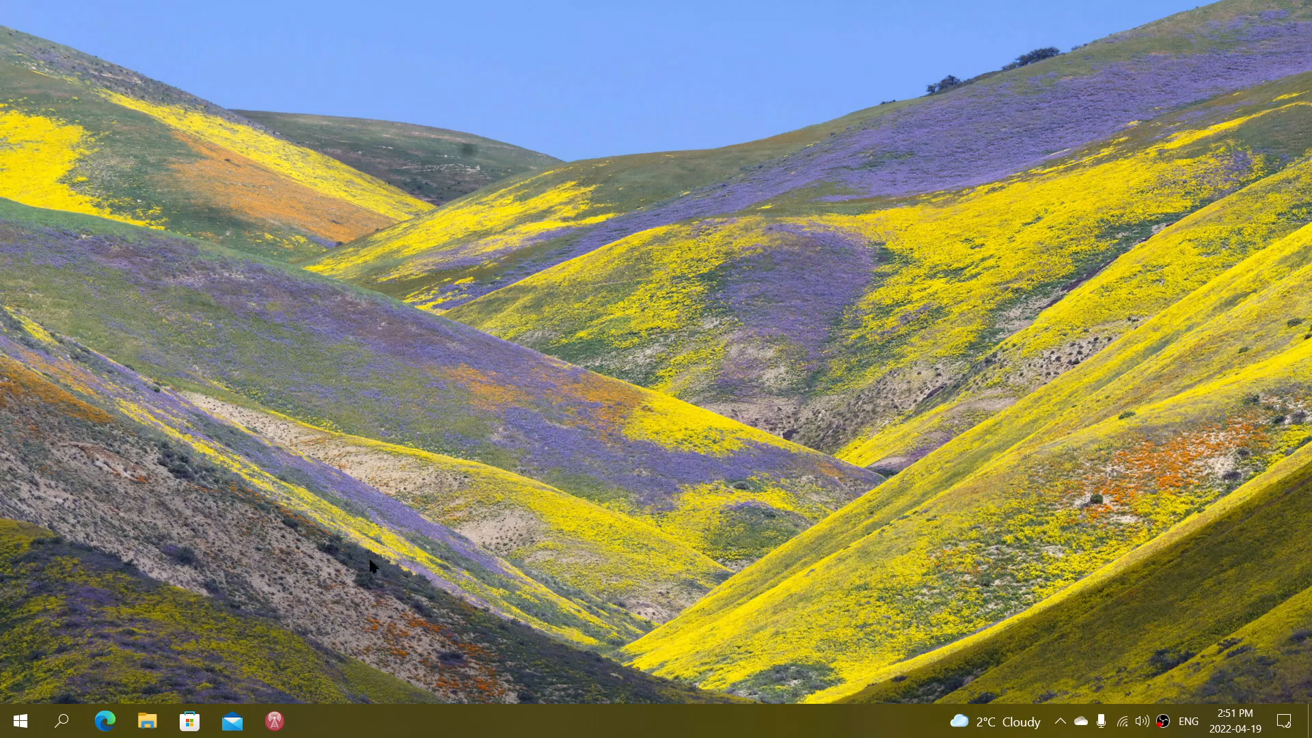
{"action": "mouse_move", "coordinate": [262, 611]}
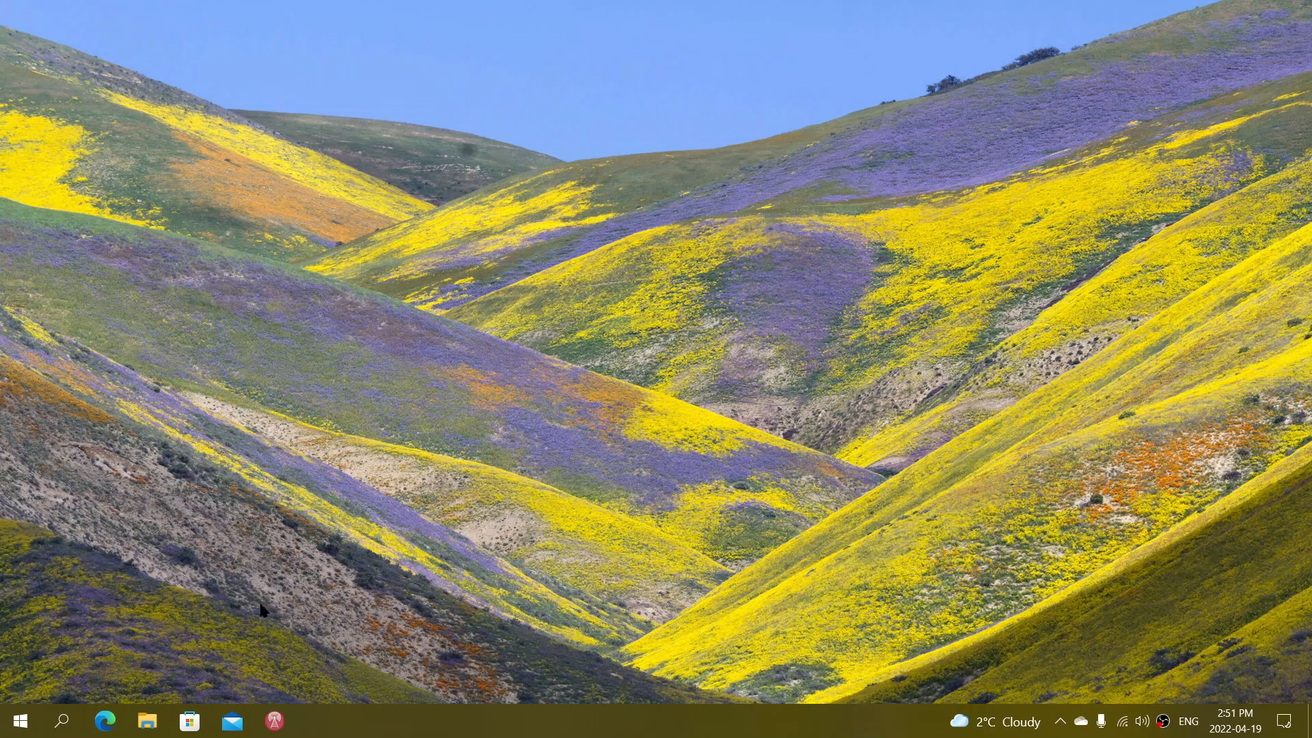
{"action": "mouse_move", "coordinate": [18, 721]}
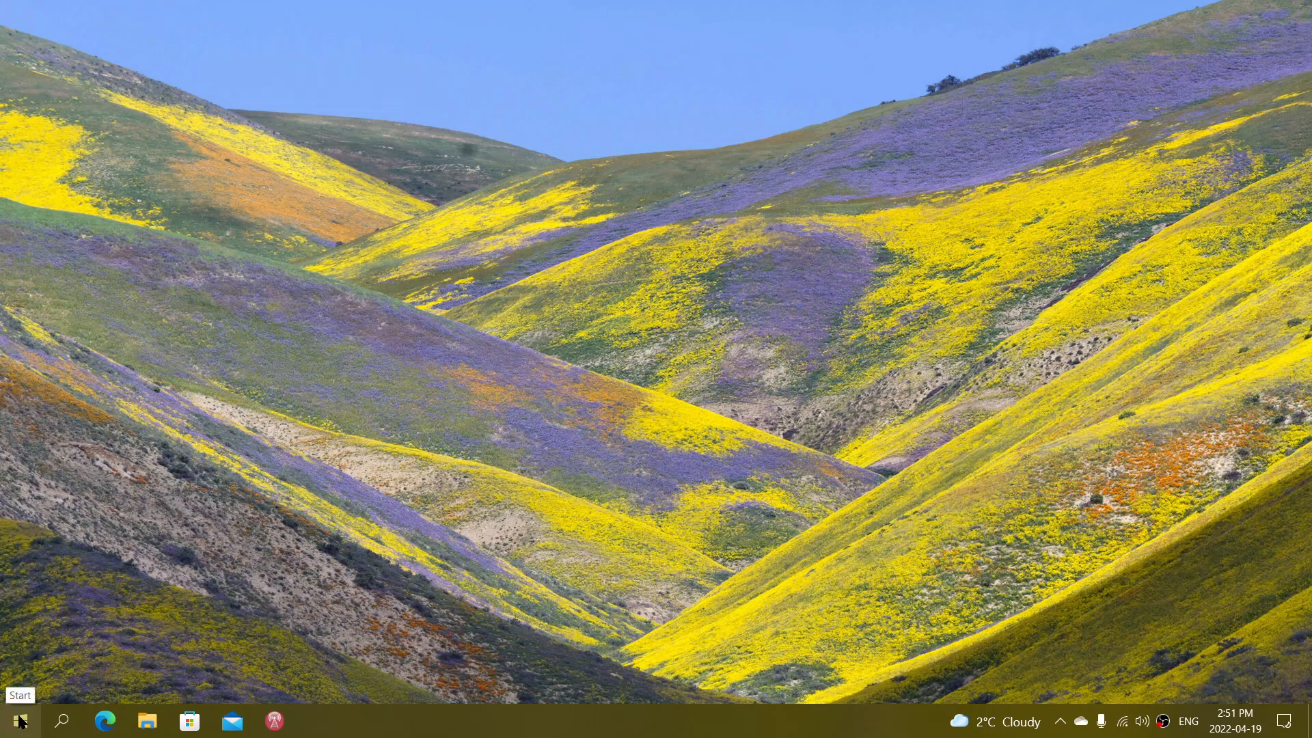
- Open Task Manager from the Start button's context menu, showing CPU performance
{"action": "right_click", "coordinate": [19, 721]}
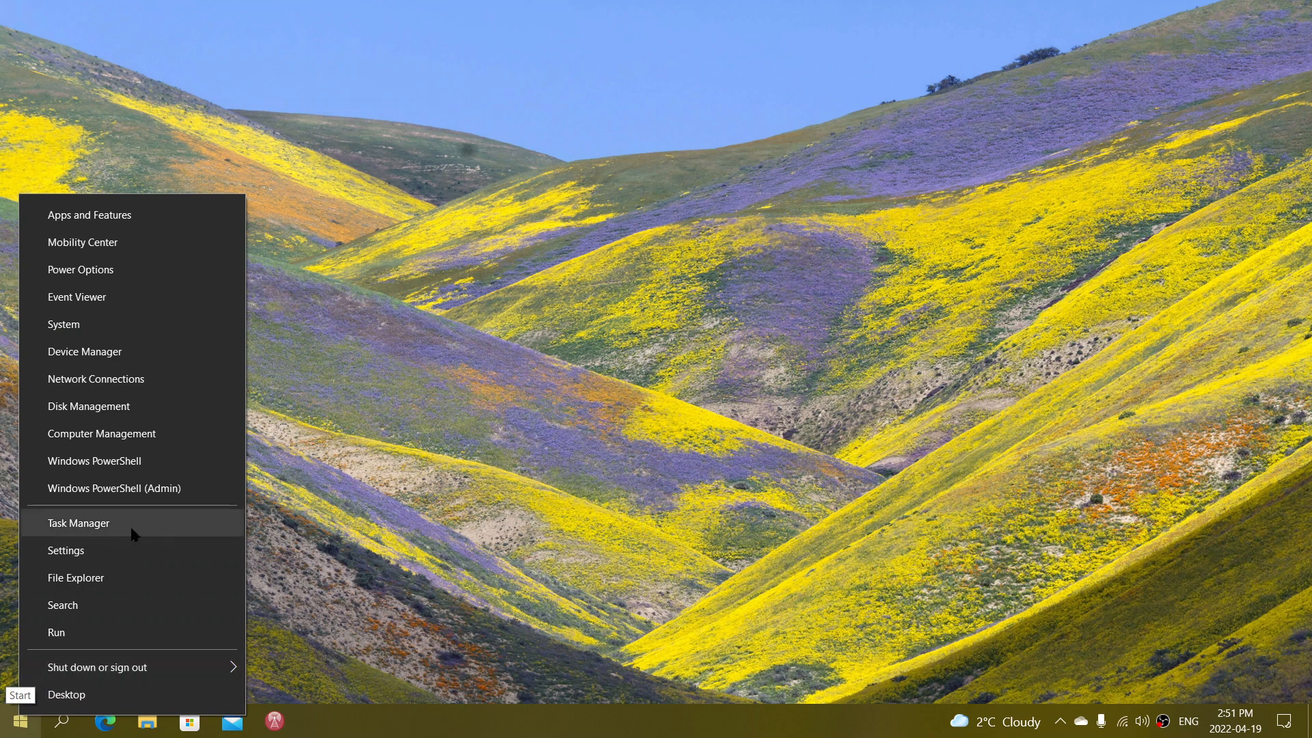
{"action": "mouse_move", "coordinate": [89, 406]}
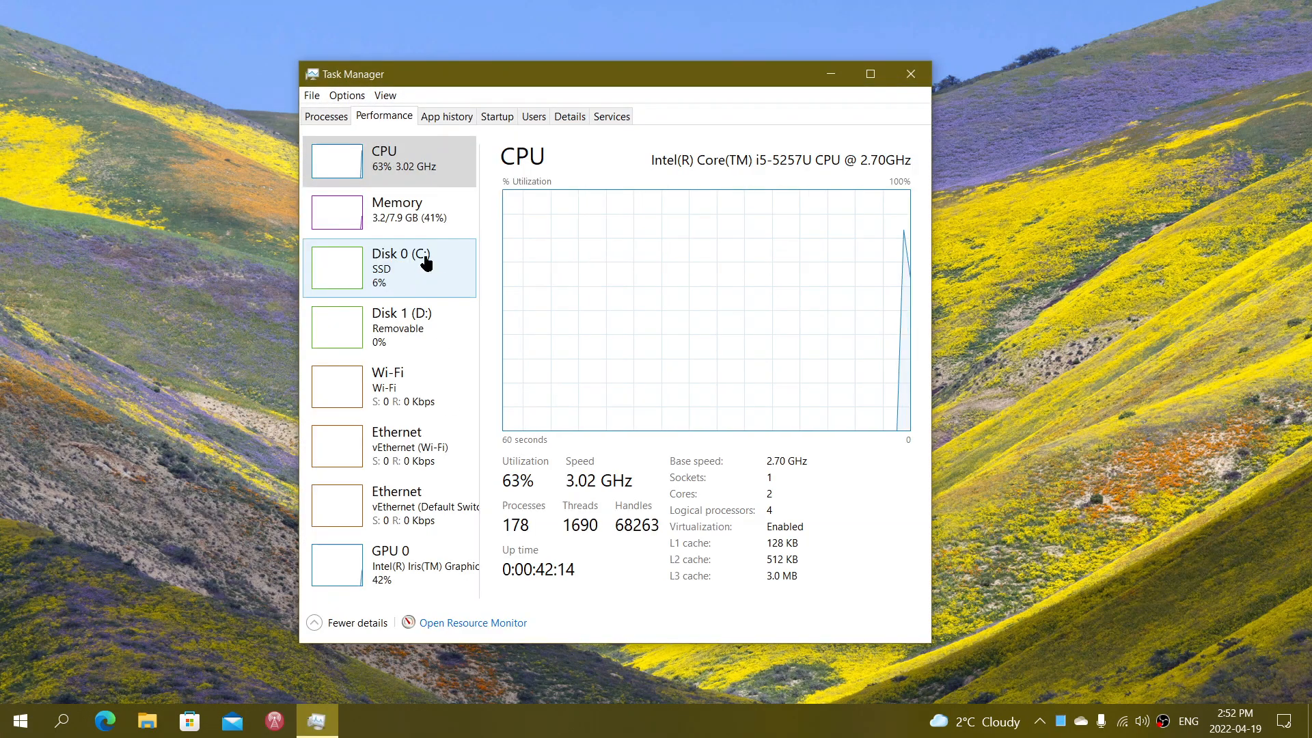
{"action": "left_click", "coordinate": [385, 159]}
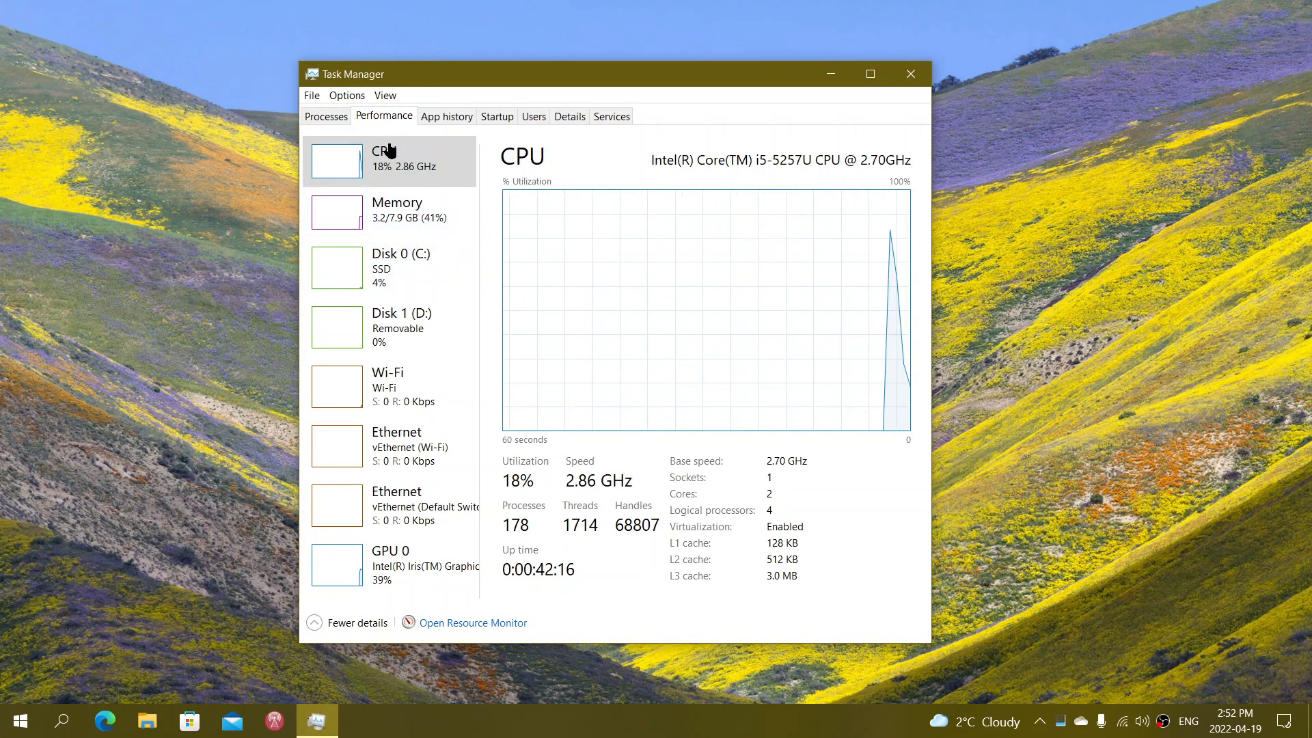
- Select Memory in the Performance pane to show 8.0 GB DDR3 usage and slot details
{"action": "left_click", "coordinate": [398, 209]}
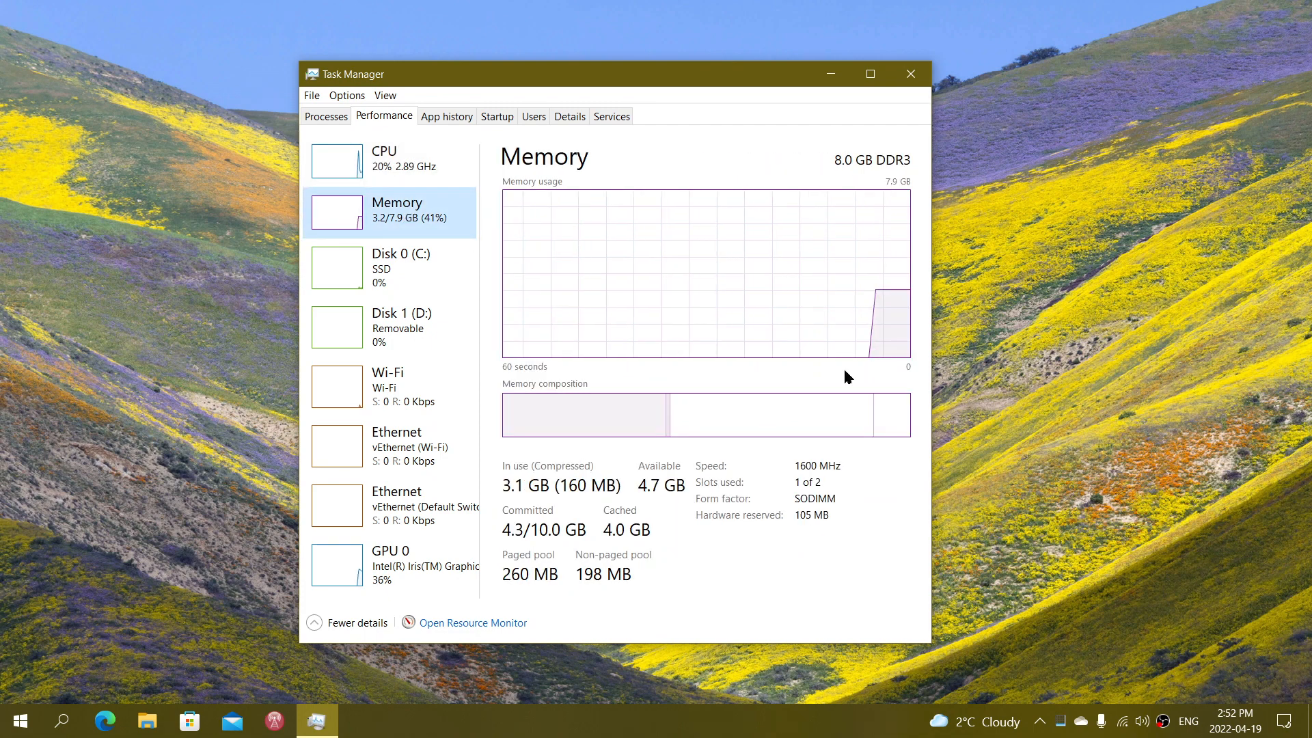
{"action": "mouse_move", "coordinate": [1032, 205]}
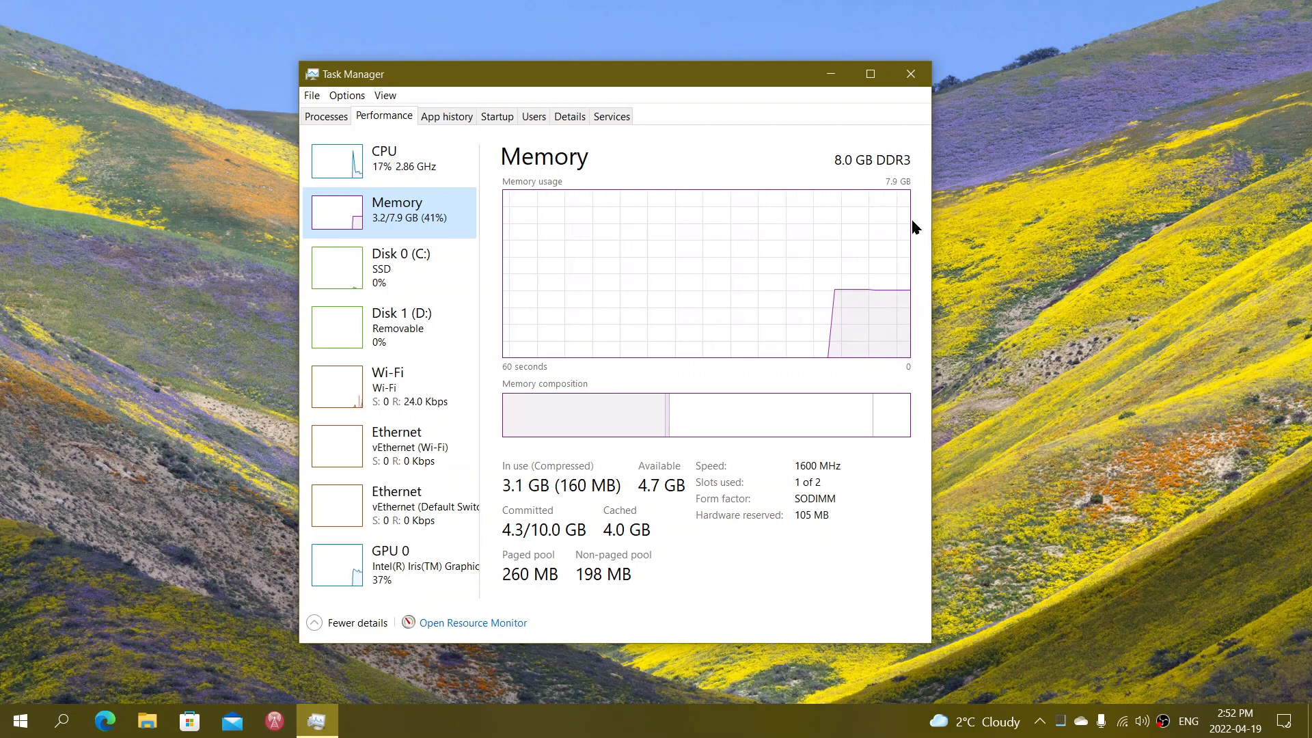
{"action": "mouse_move", "coordinate": [995, 399]}
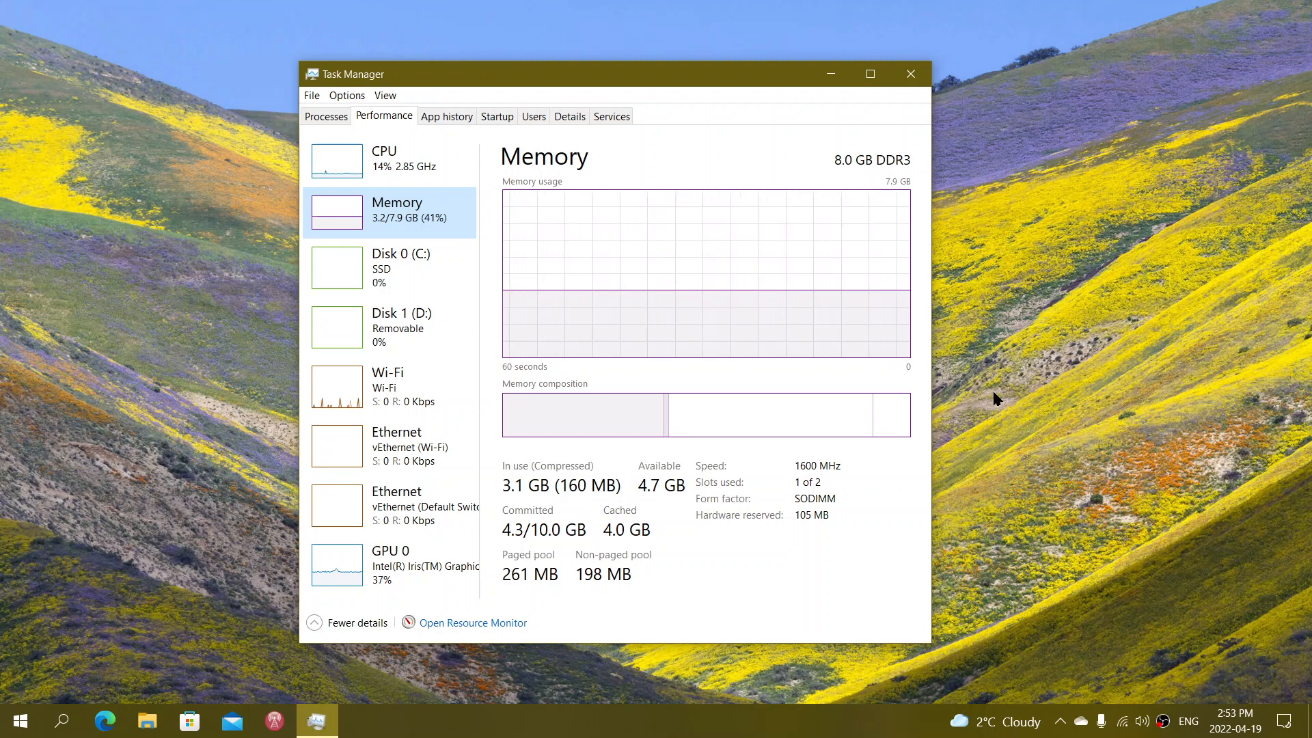
{"action": "mouse_move", "coordinate": [767, 182]}
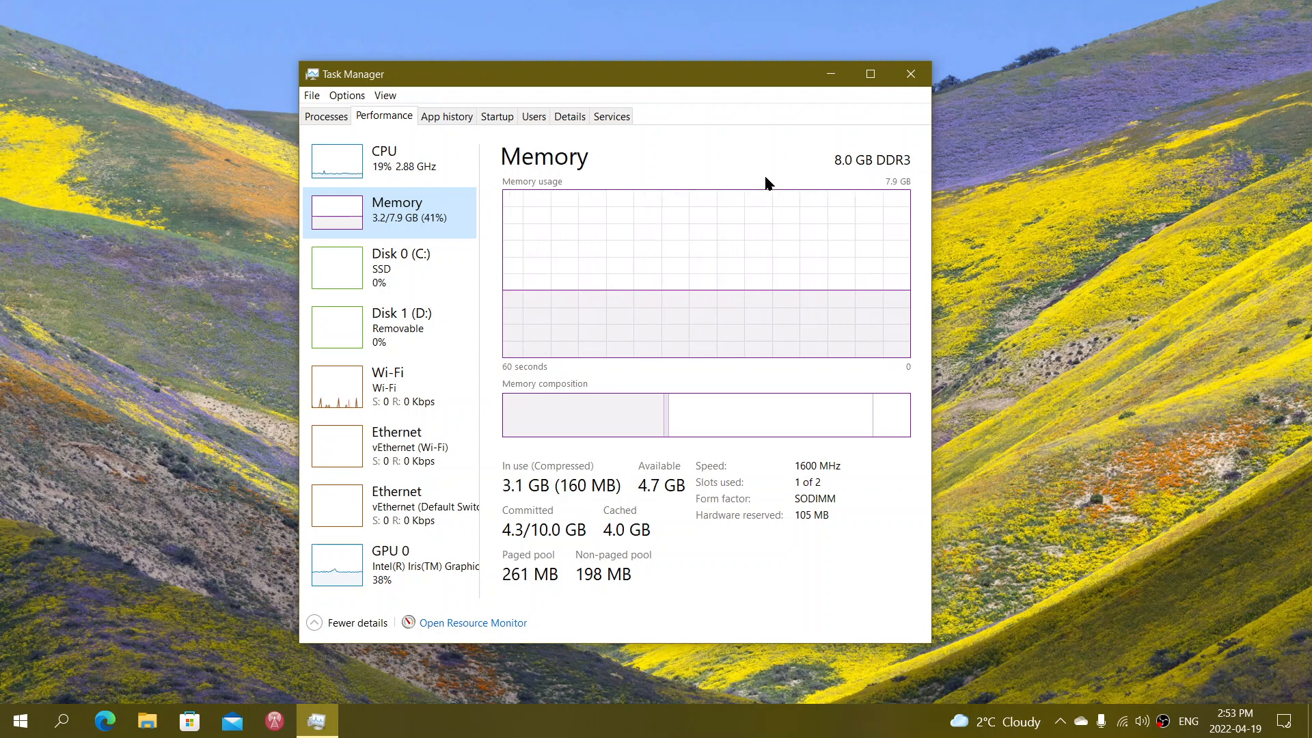
{"action": "mouse_move", "coordinate": [1021, 388]}
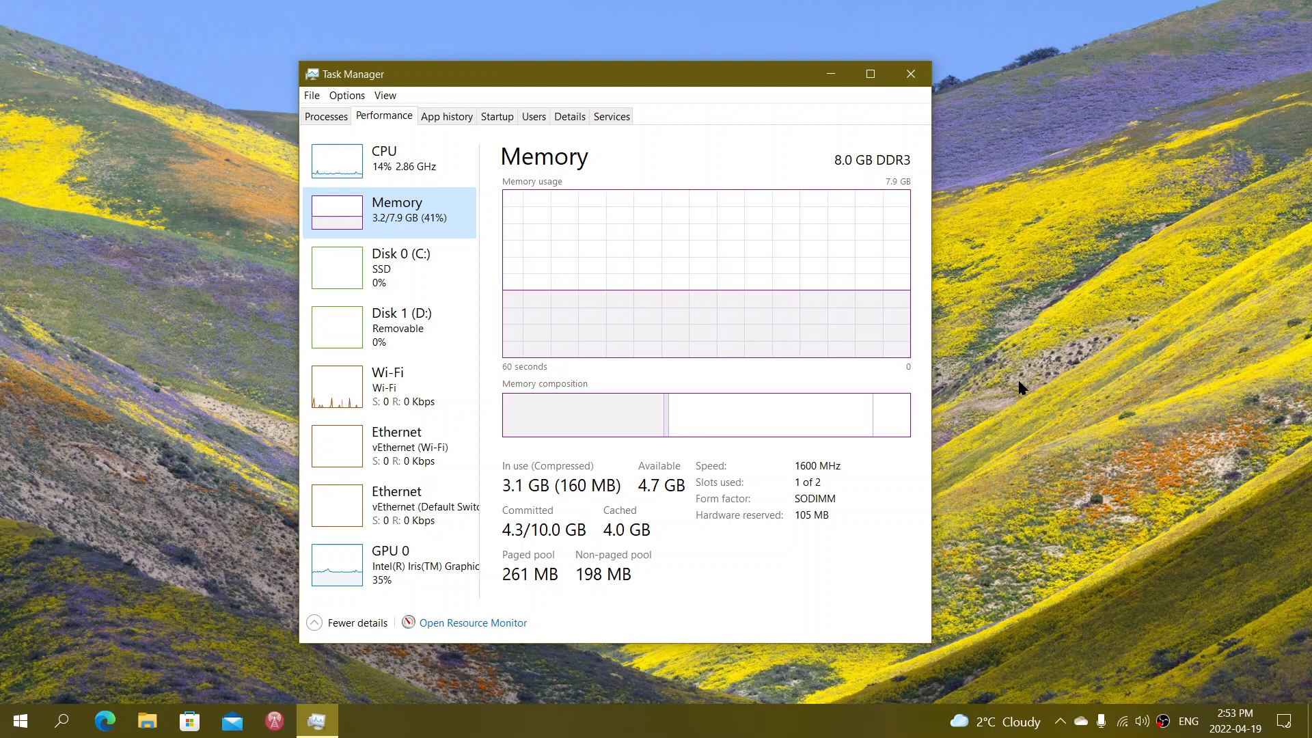
{"action": "mouse_move", "coordinate": [846, 125]}
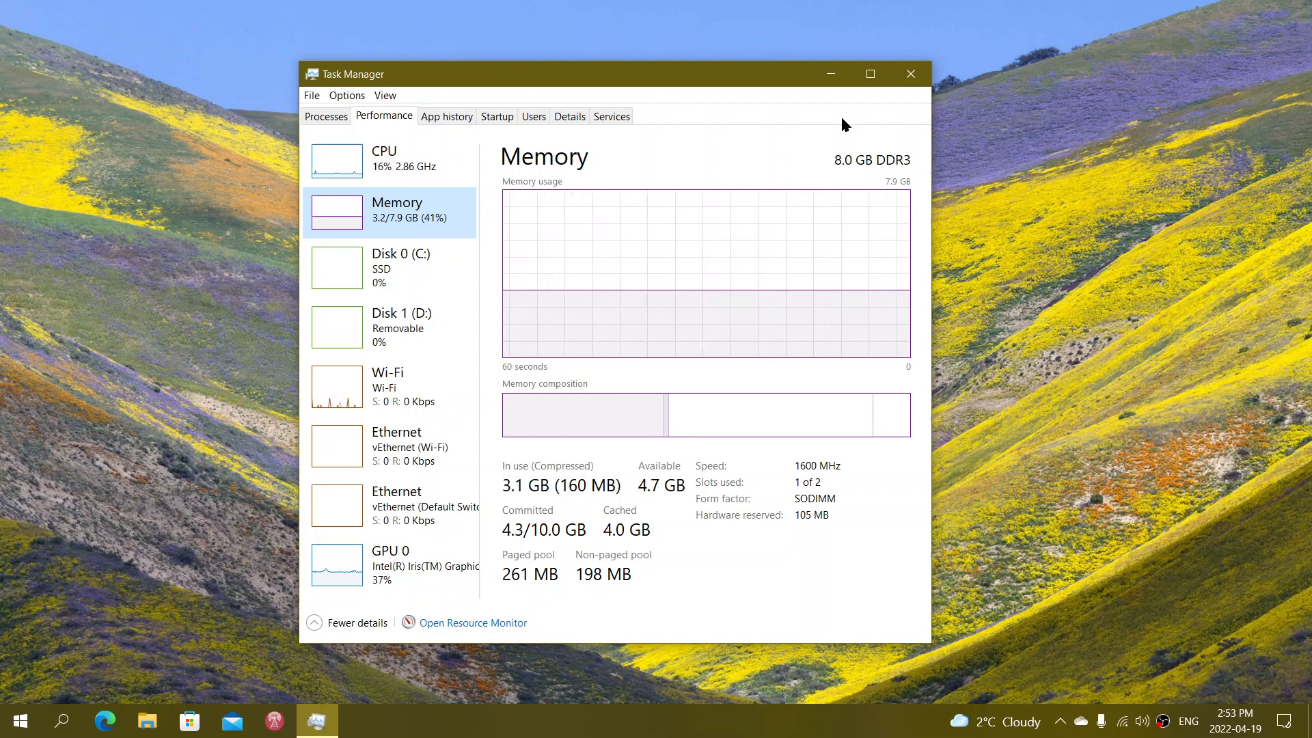
{"action": "mouse_move", "coordinate": [1017, 257]}
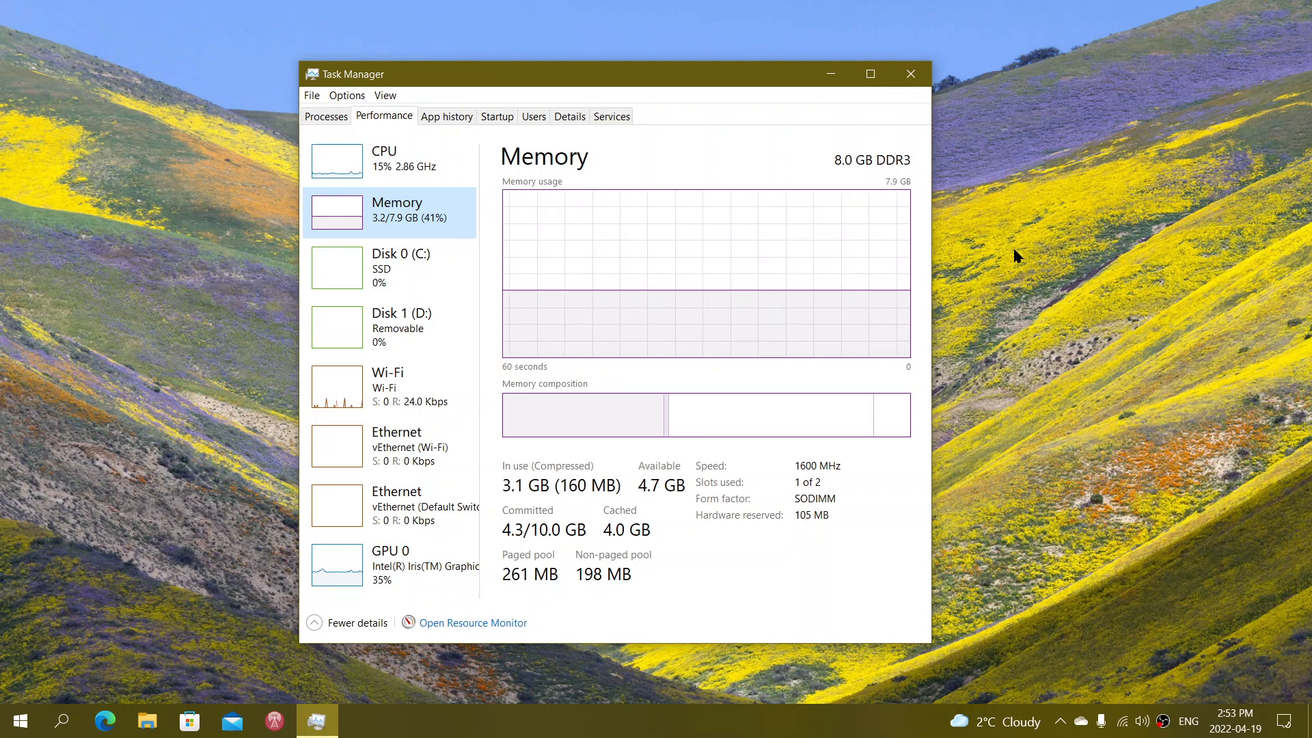
{"action": "mouse_move", "coordinate": [404, 268]}
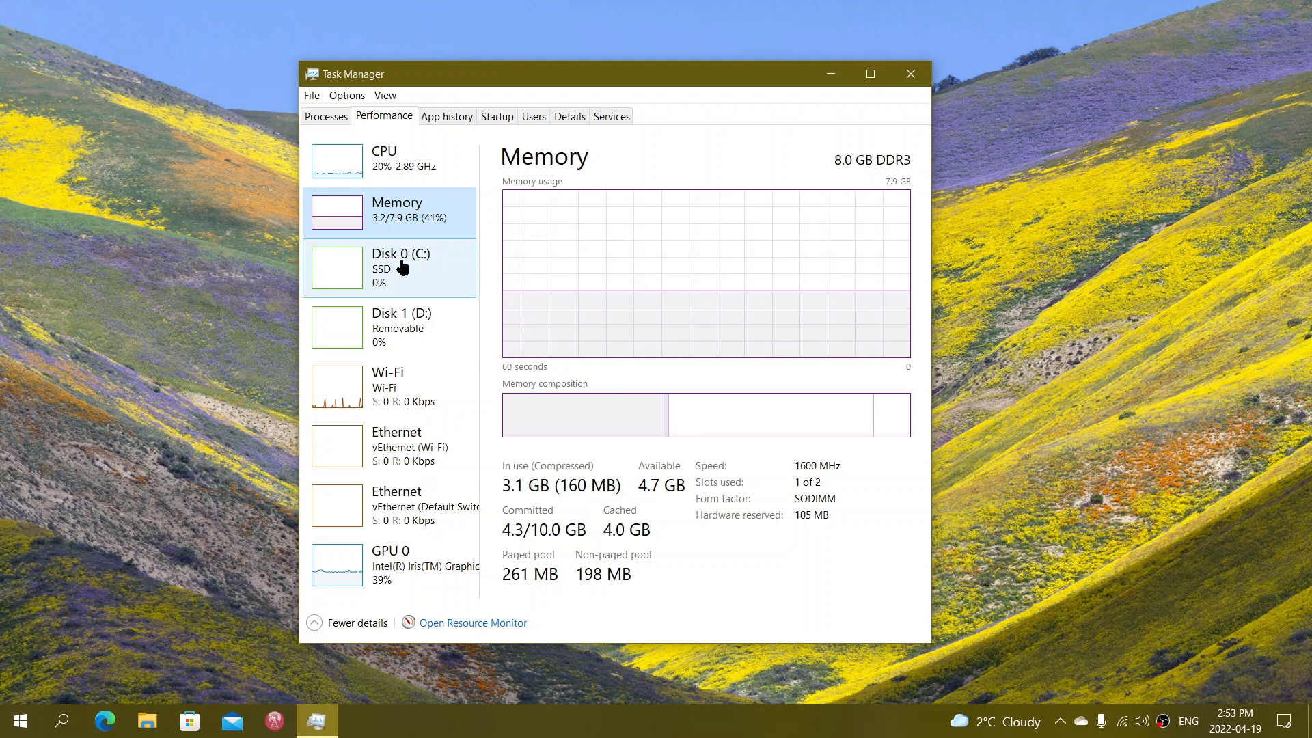